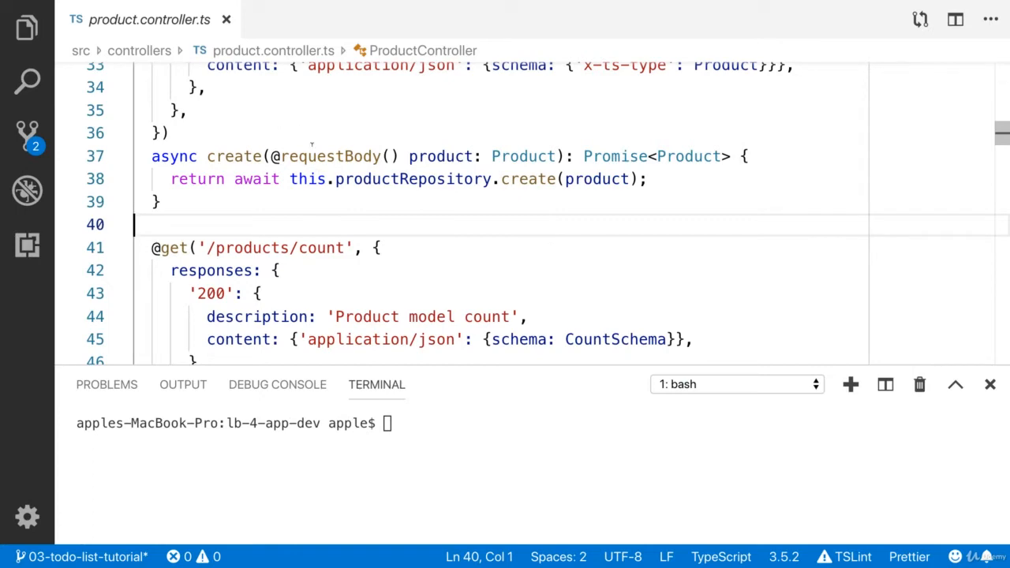
Step: Review the productRepository parameter and its repository and requestBody decorators in the code
scroll("up", 3)
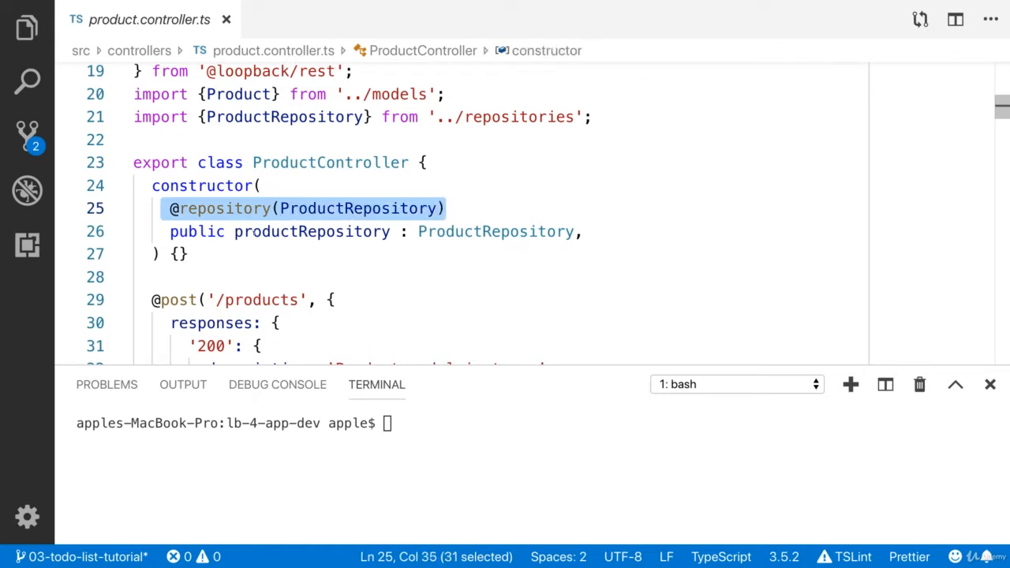
double_click(311, 231)
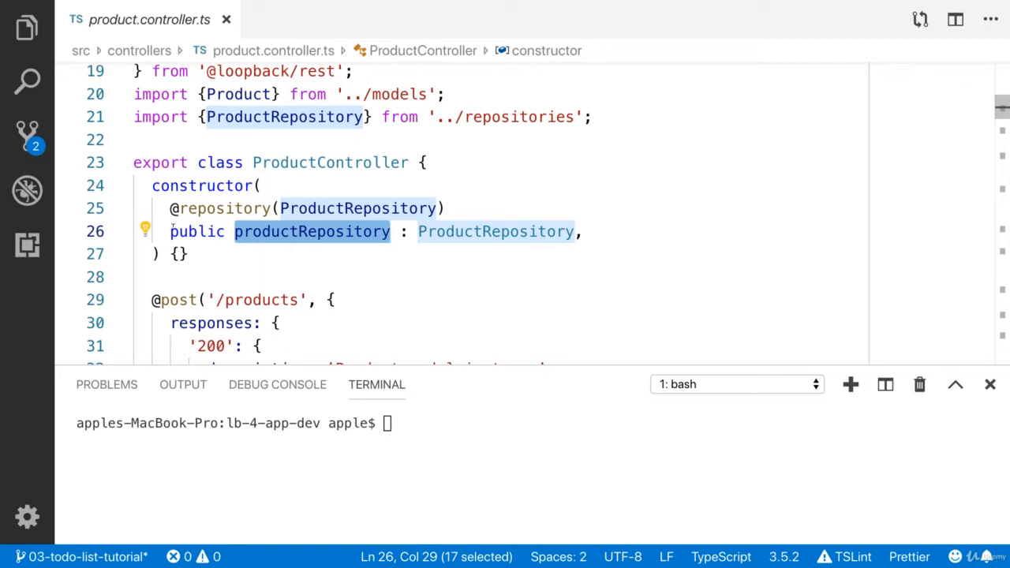
left_click(289, 208)
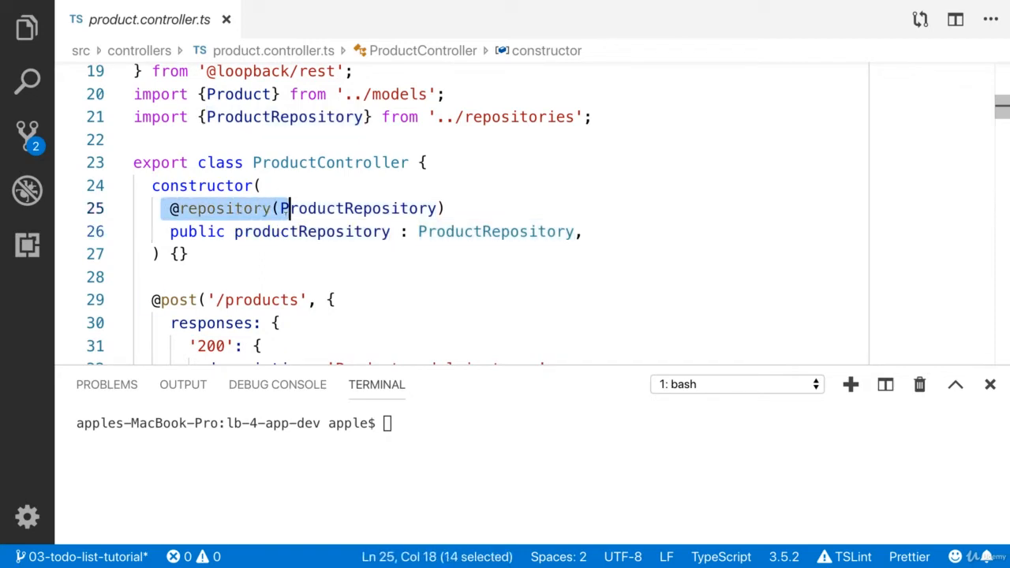
scroll("down", 3)
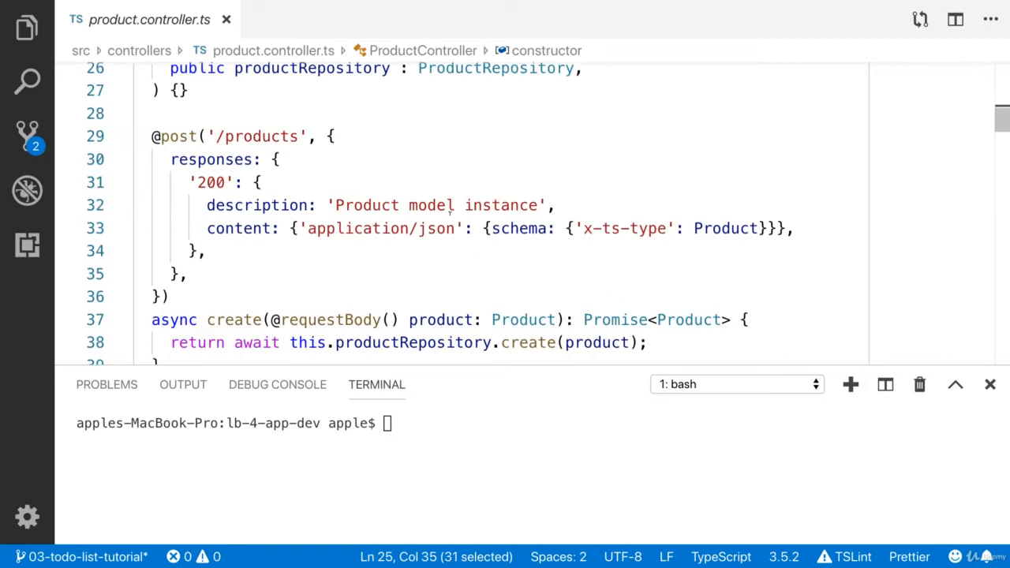
scroll("down", 3)
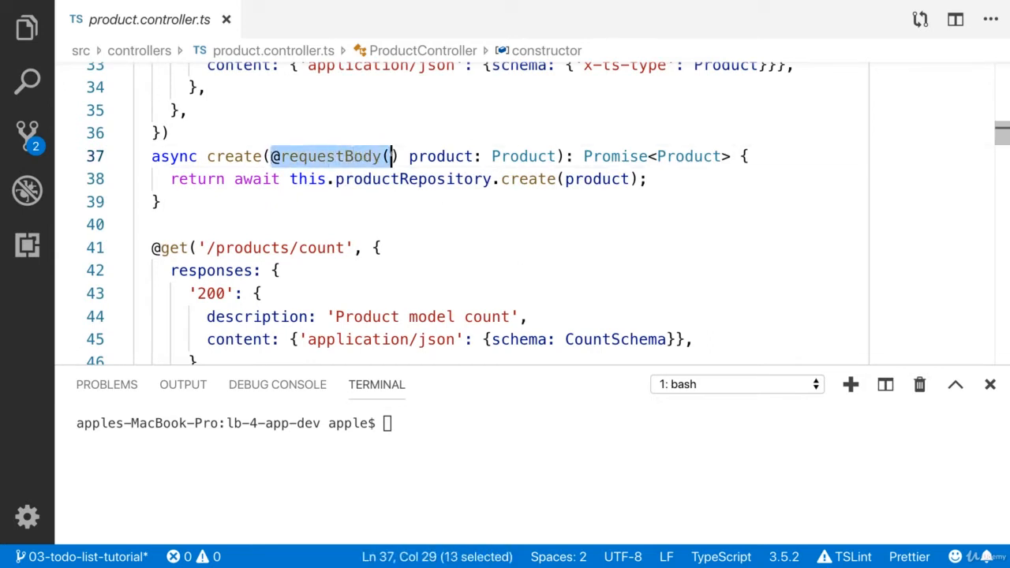
key("shift+Right")
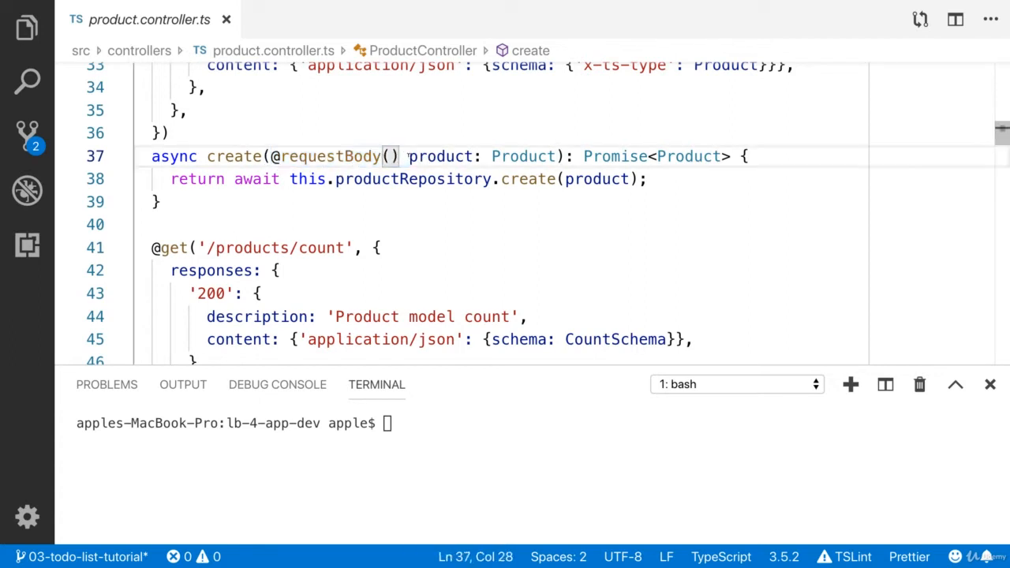
left_click(415, 155)
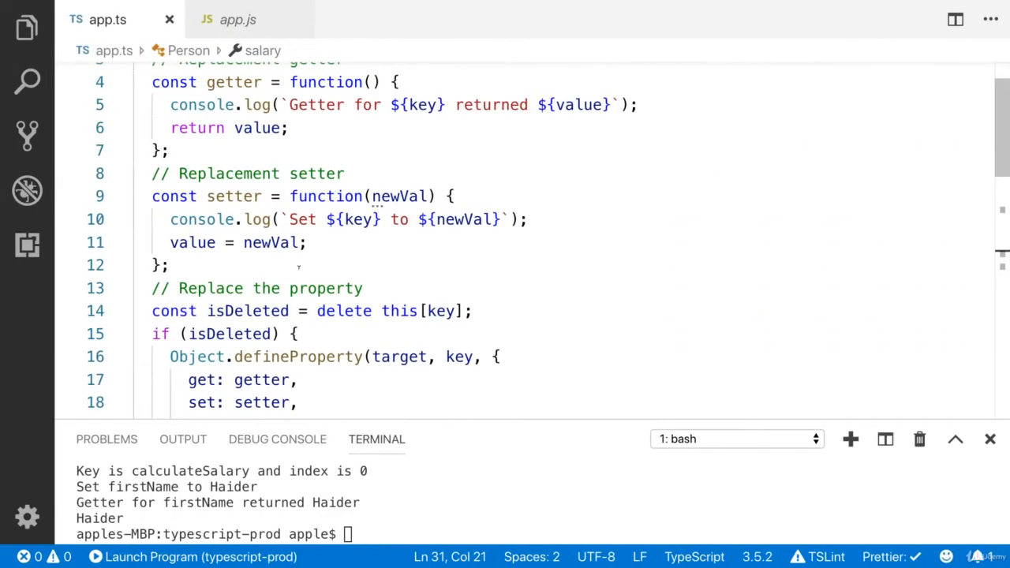
scroll("down", 3)
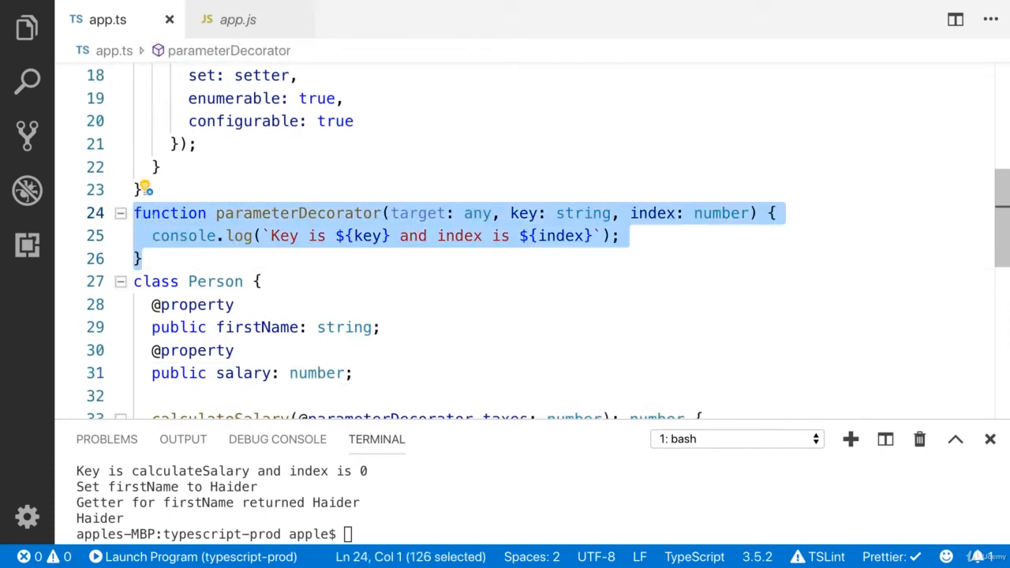
Step: Inspect parameterDecorator's index argument and the decorated taxes parameter of calculateSalary
double_click(299, 213)
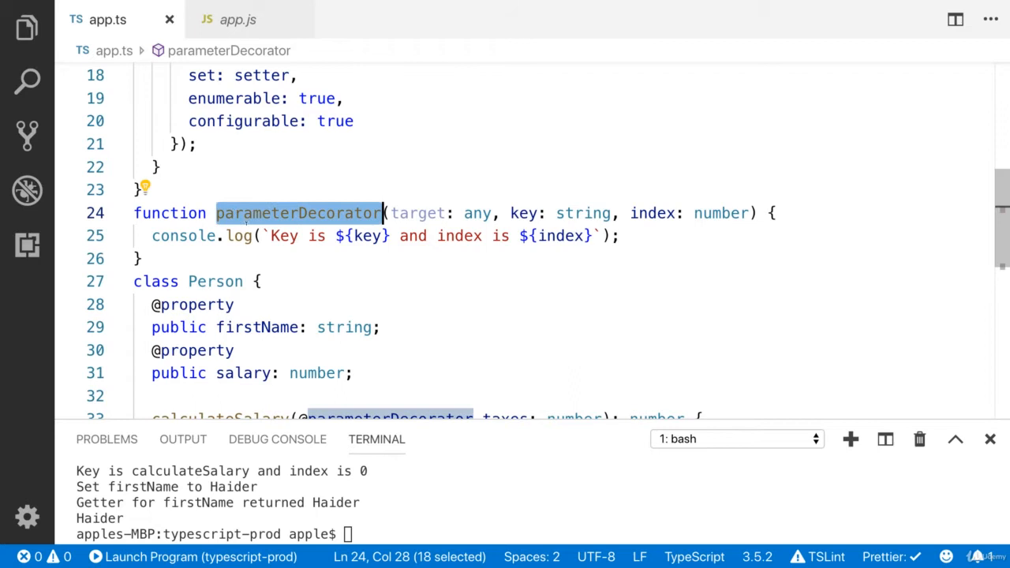
scroll("down", 3)
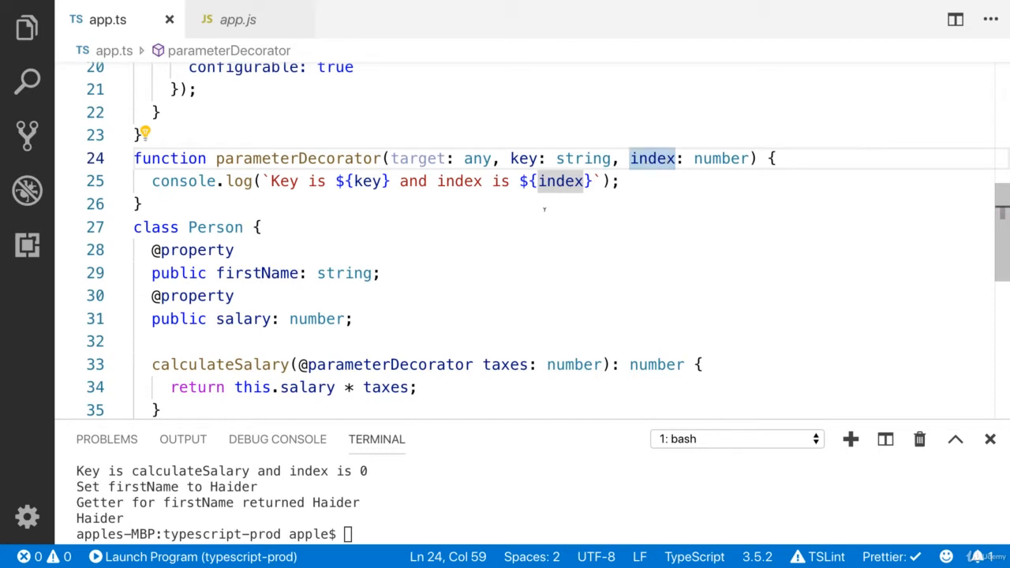
double_click(390, 254)
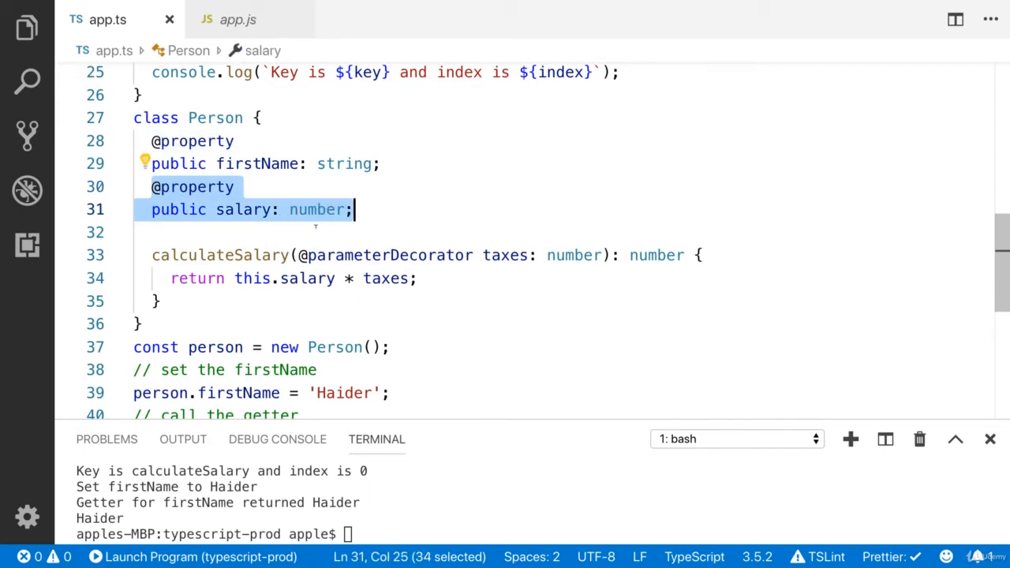
left_click(221, 255)
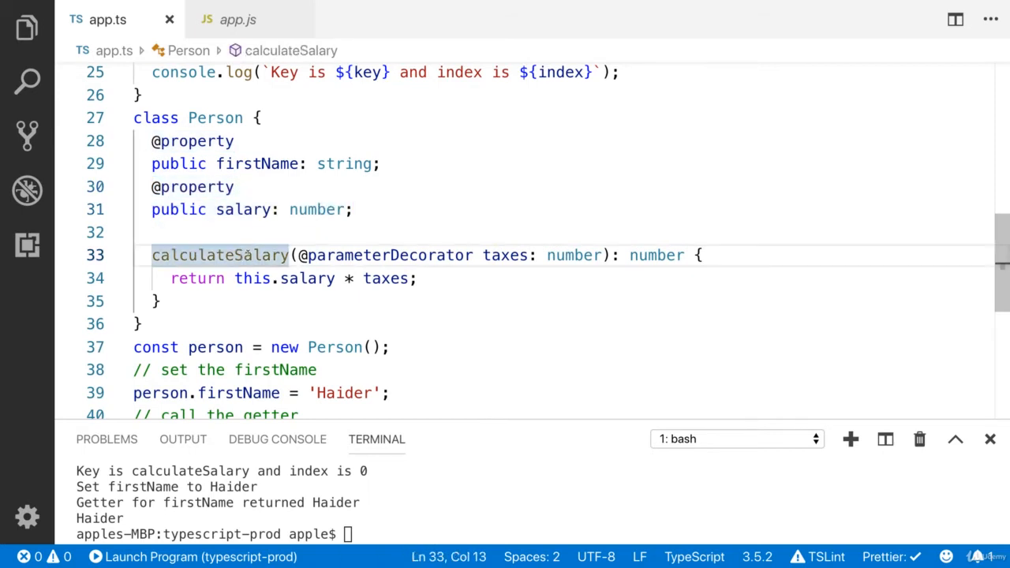
mouse_move(220, 255)
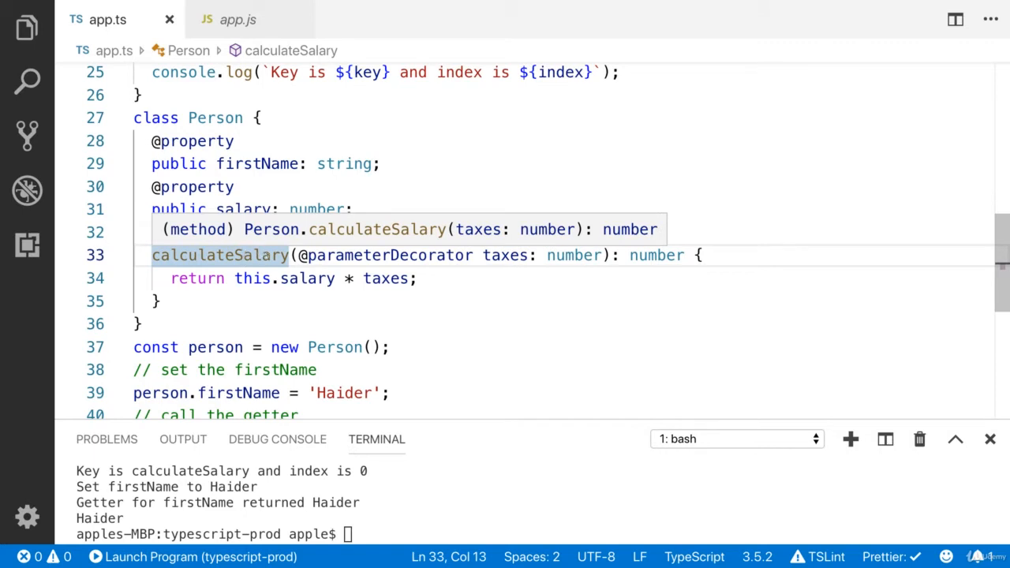
double_click(389, 255)
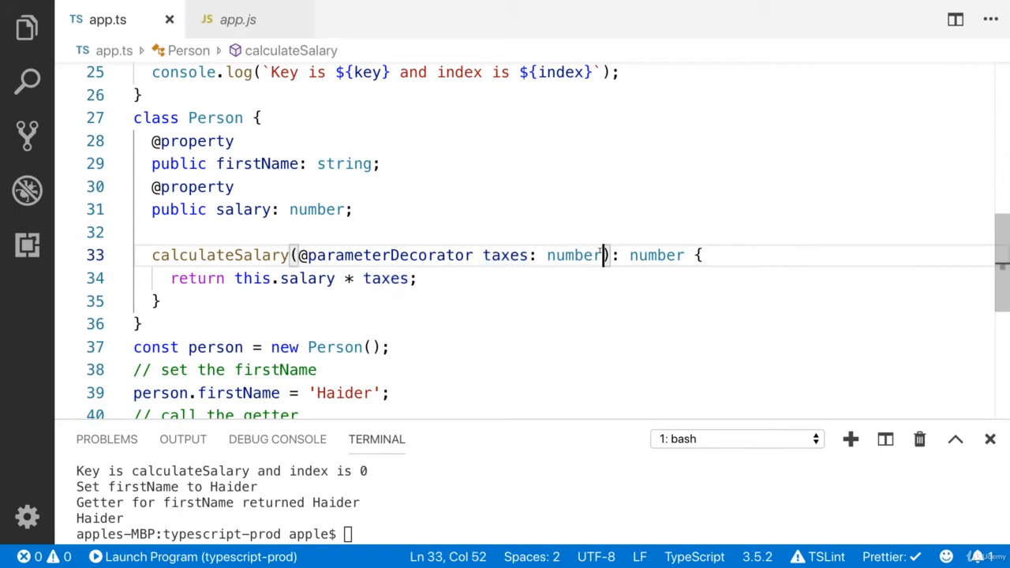
double_click(656, 254)
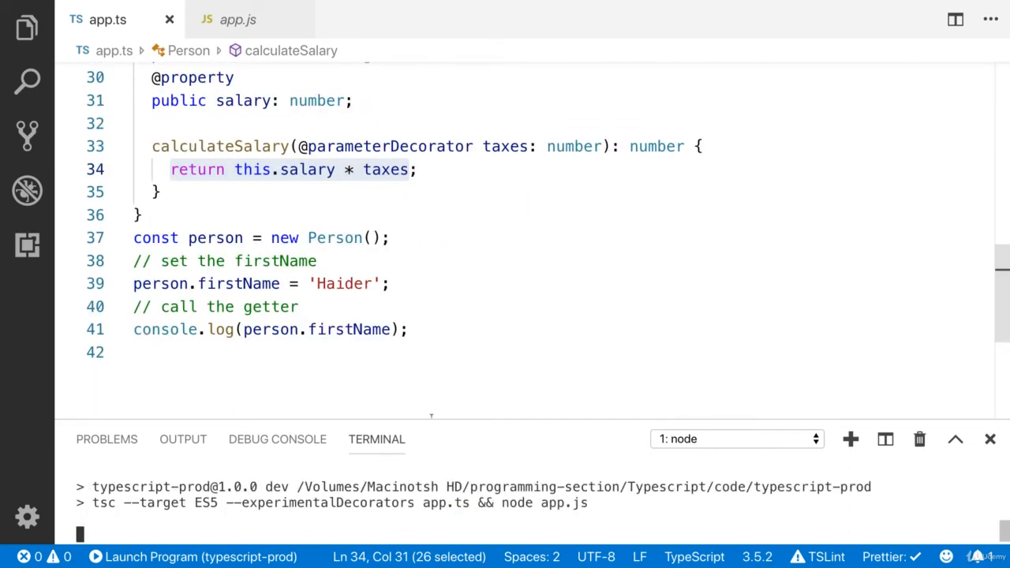
double_click(390, 146)
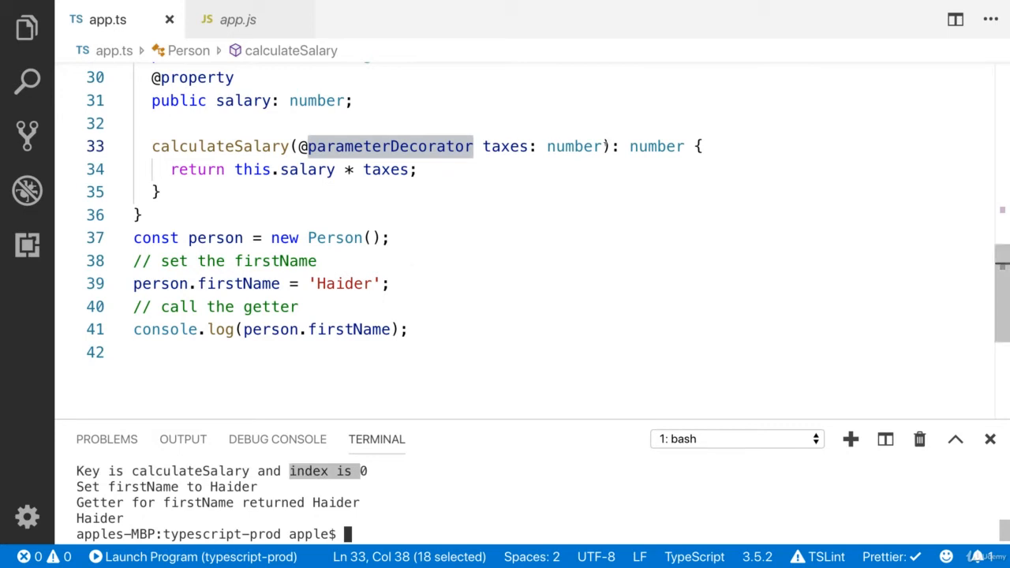
type(", @")
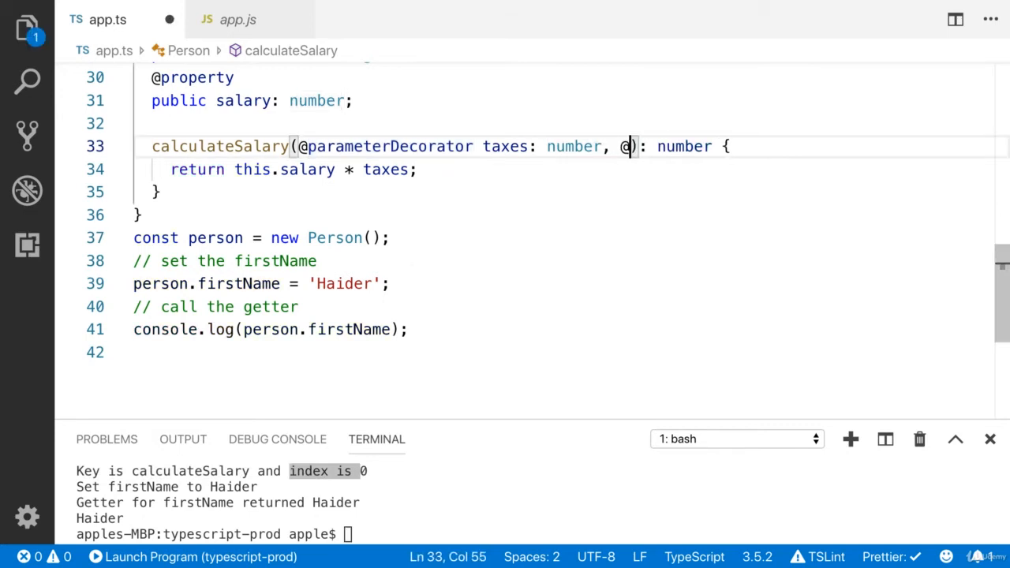
type("parameterDecorator")
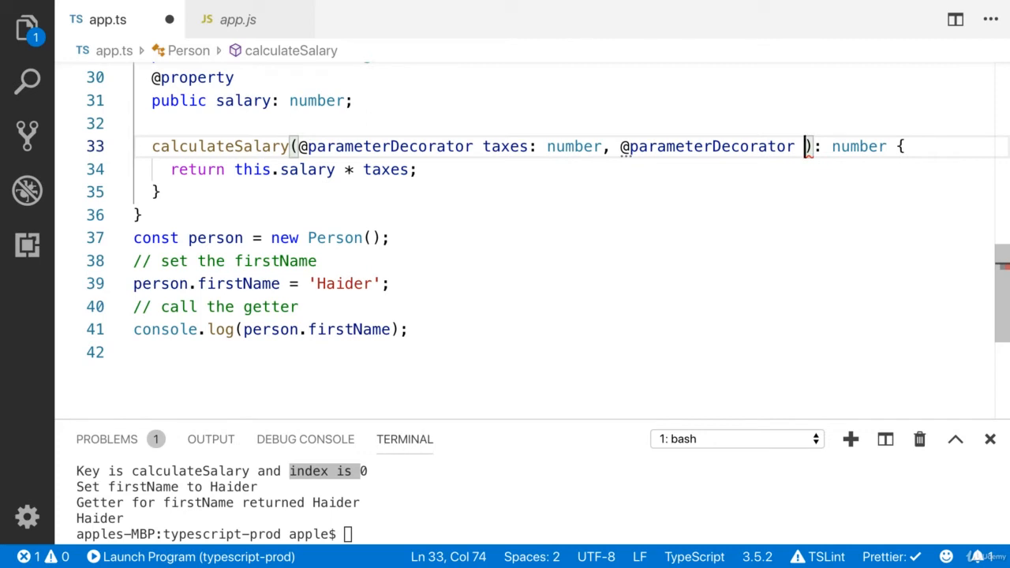
type("discount: number")
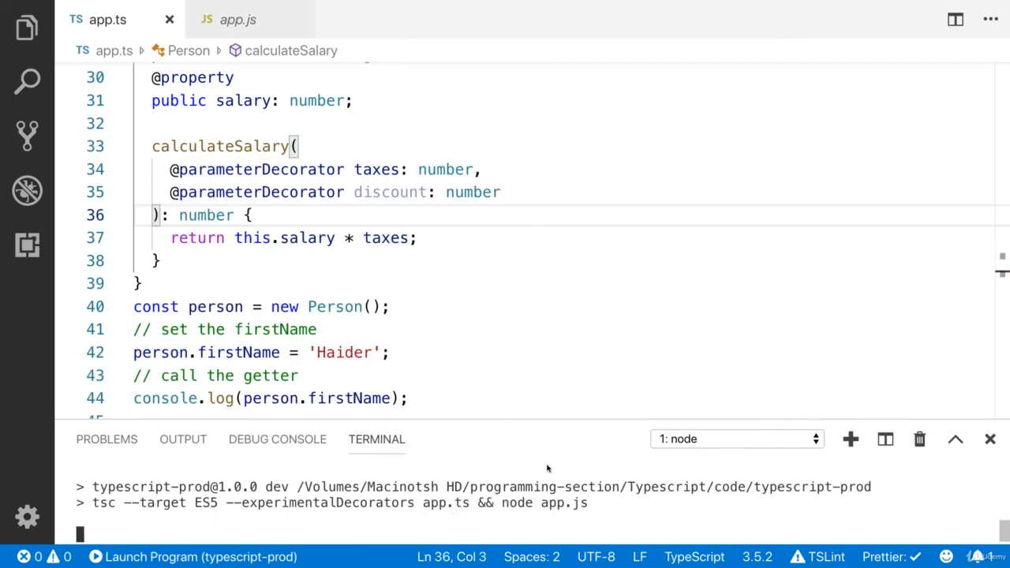
key("Return")
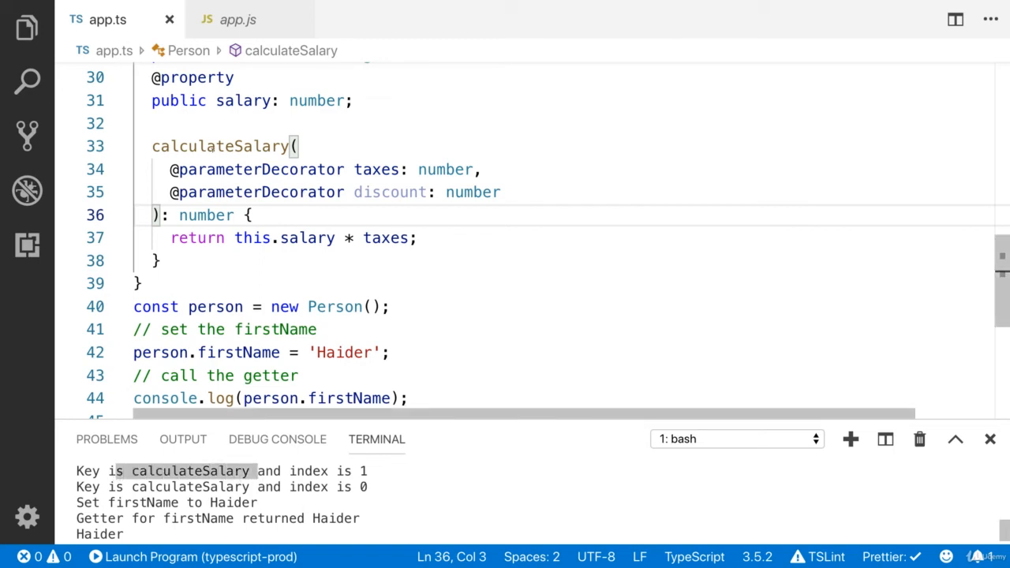
Step: Check the logged calculateSalary output against the new discount parameter
double_click(221, 146)
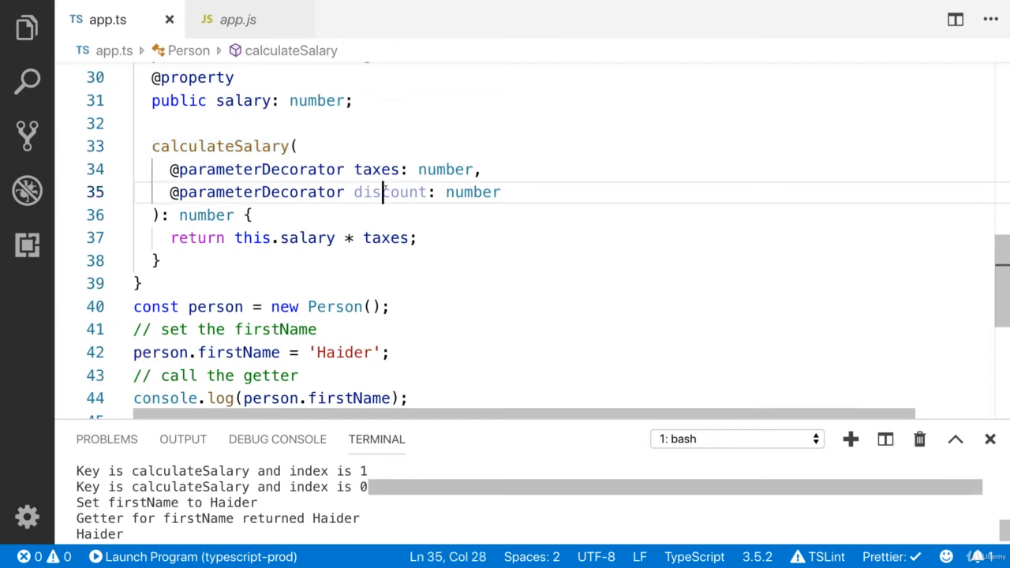
double_click(390, 192)
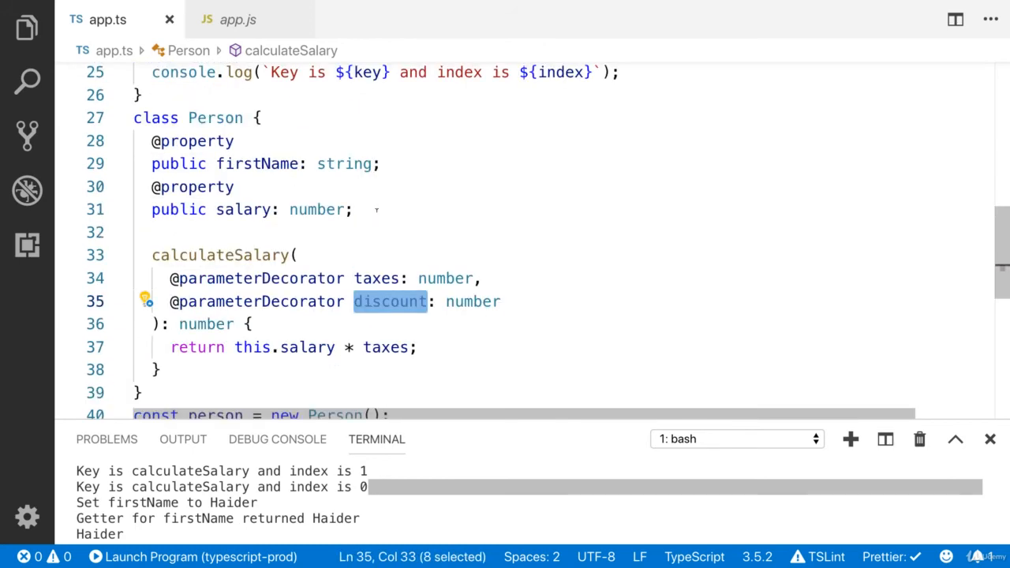
scroll("up", 3)
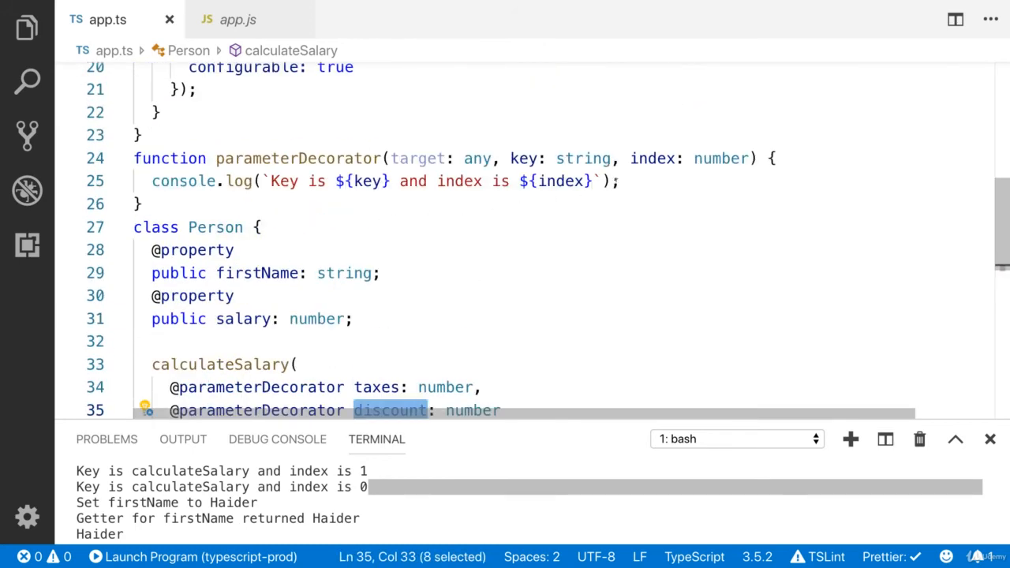